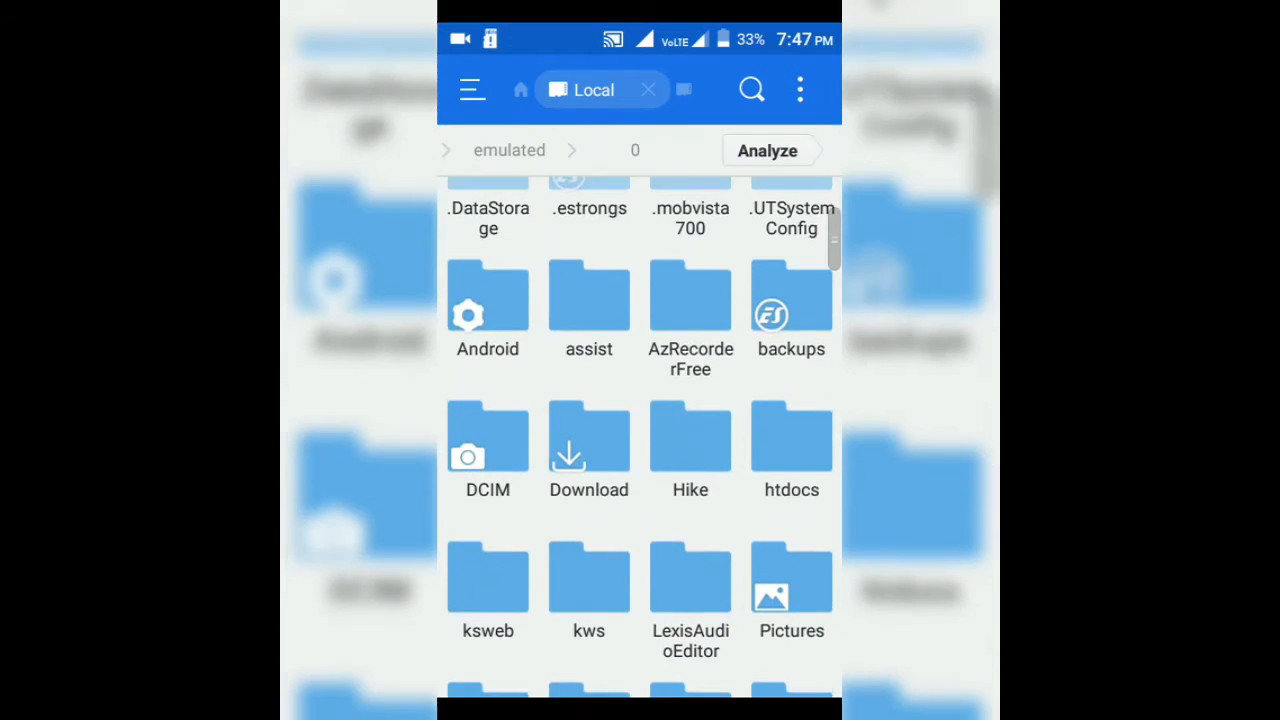
# Return from the internal storage folder listing to the ES File Explorer home overview.
pyautogui.scroll(-3)
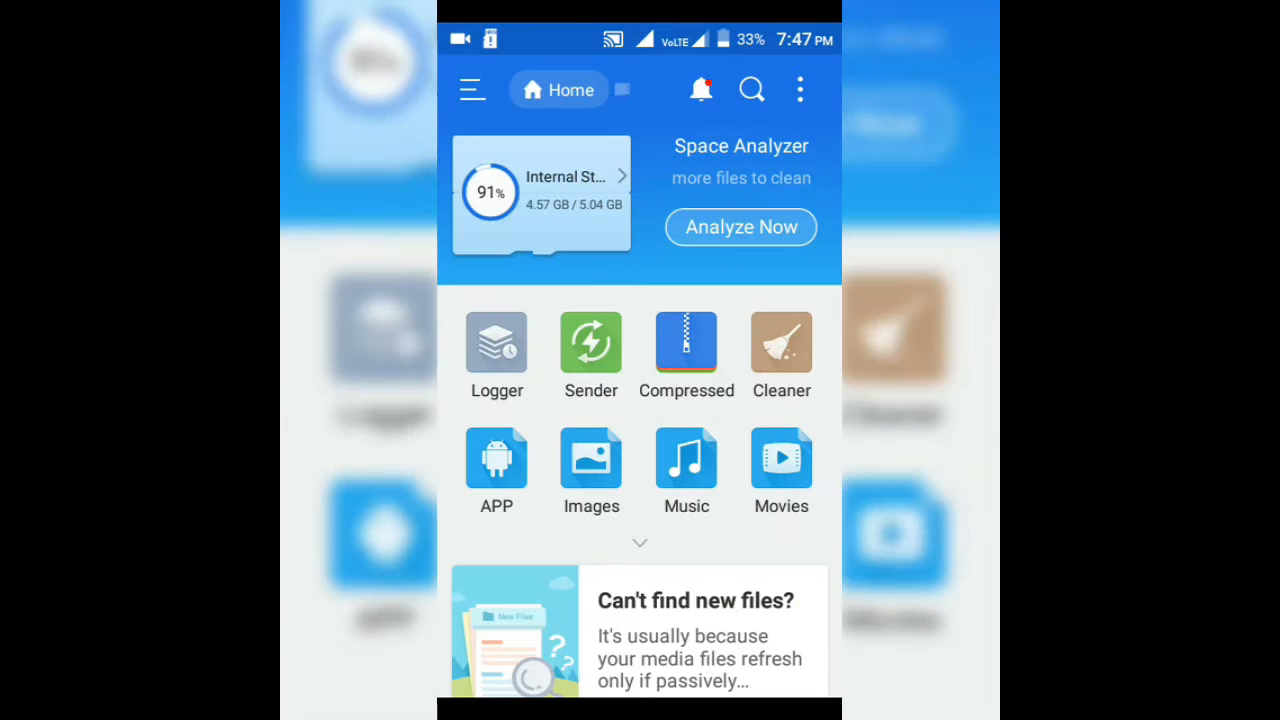
pyautogui.press('back')
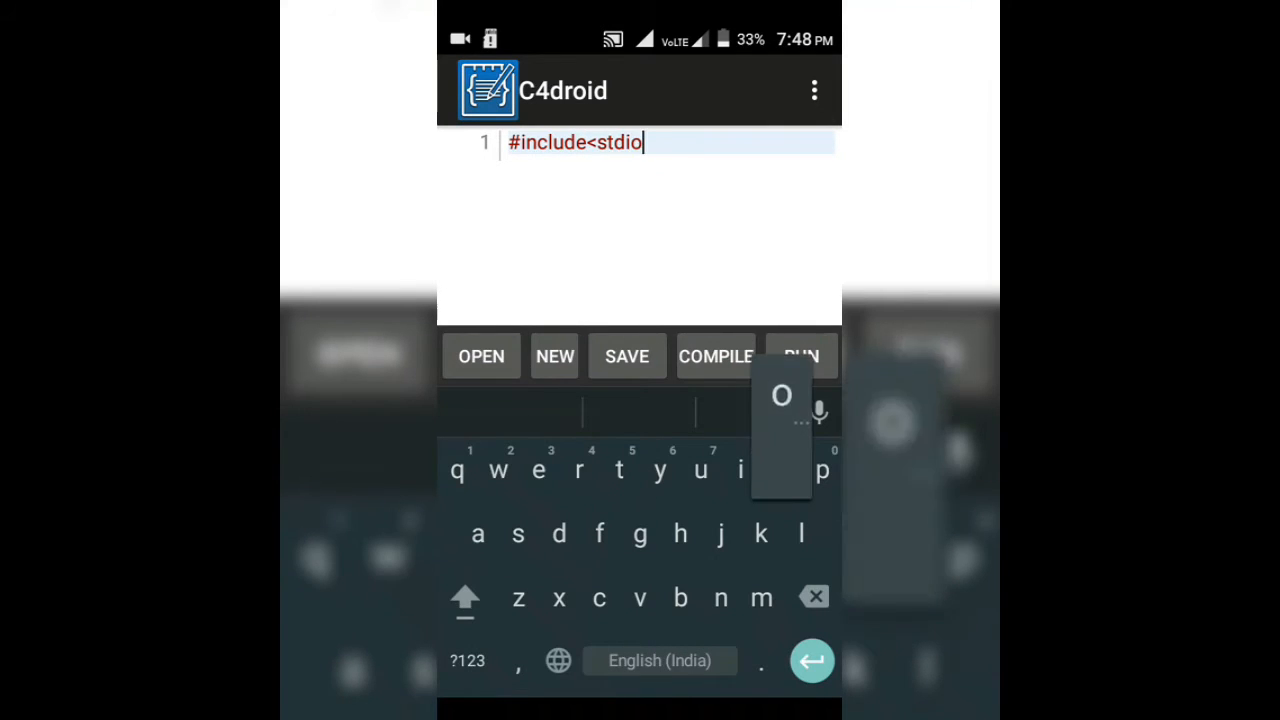
# Write #include<stdio.h>, void main() with printf("hello, programmers"); and start saving it.
pyautogui.write('.h.')
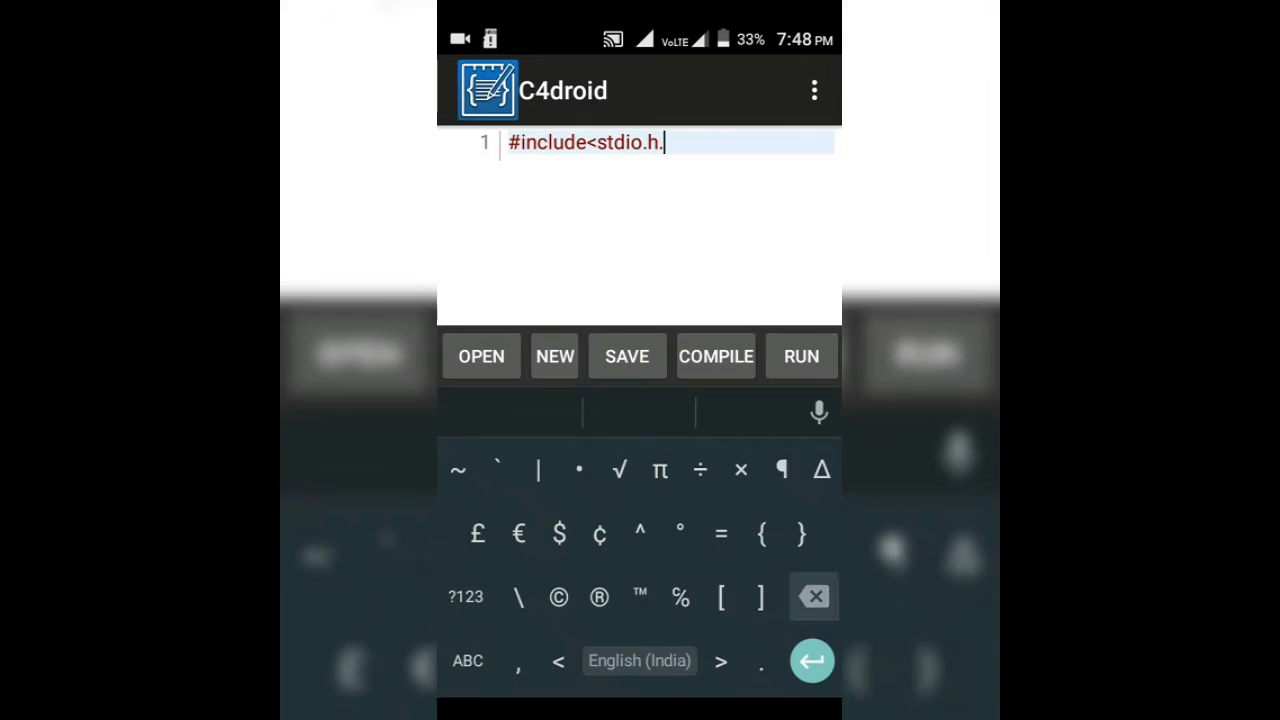
pyautogui.press('Enter')
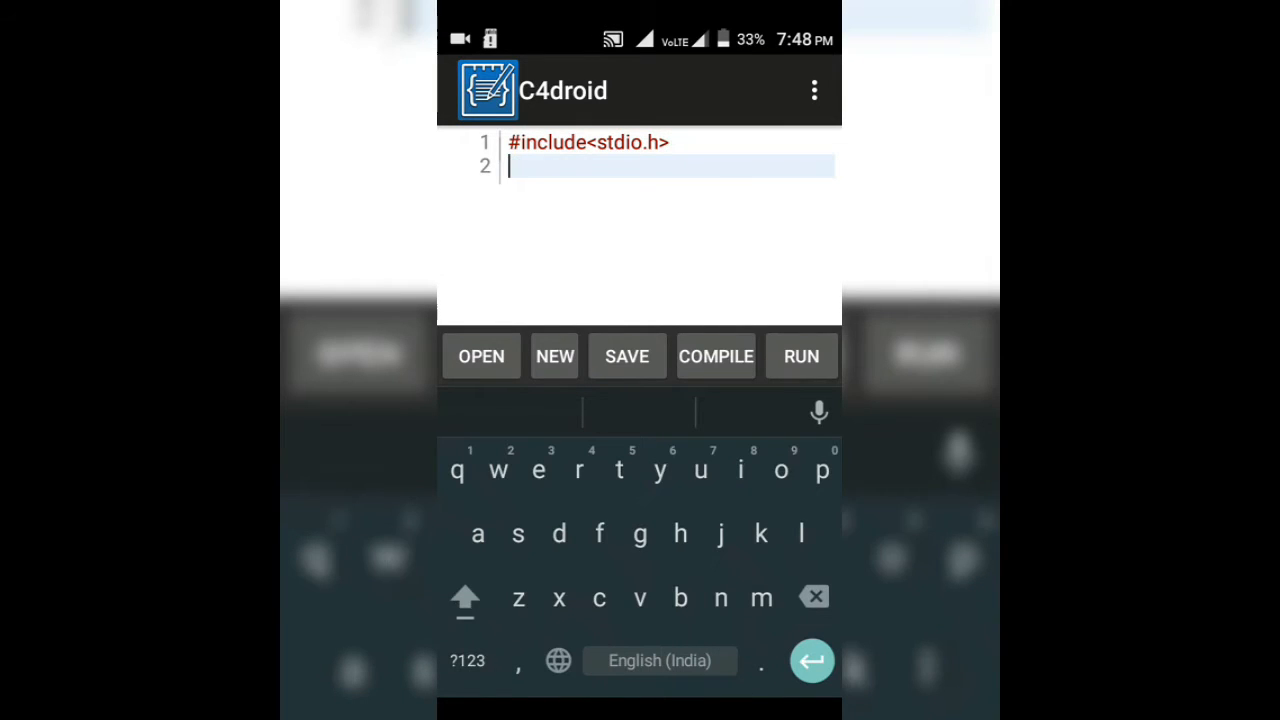
pyautogui.write('void main(')
pyautogui.write('{')
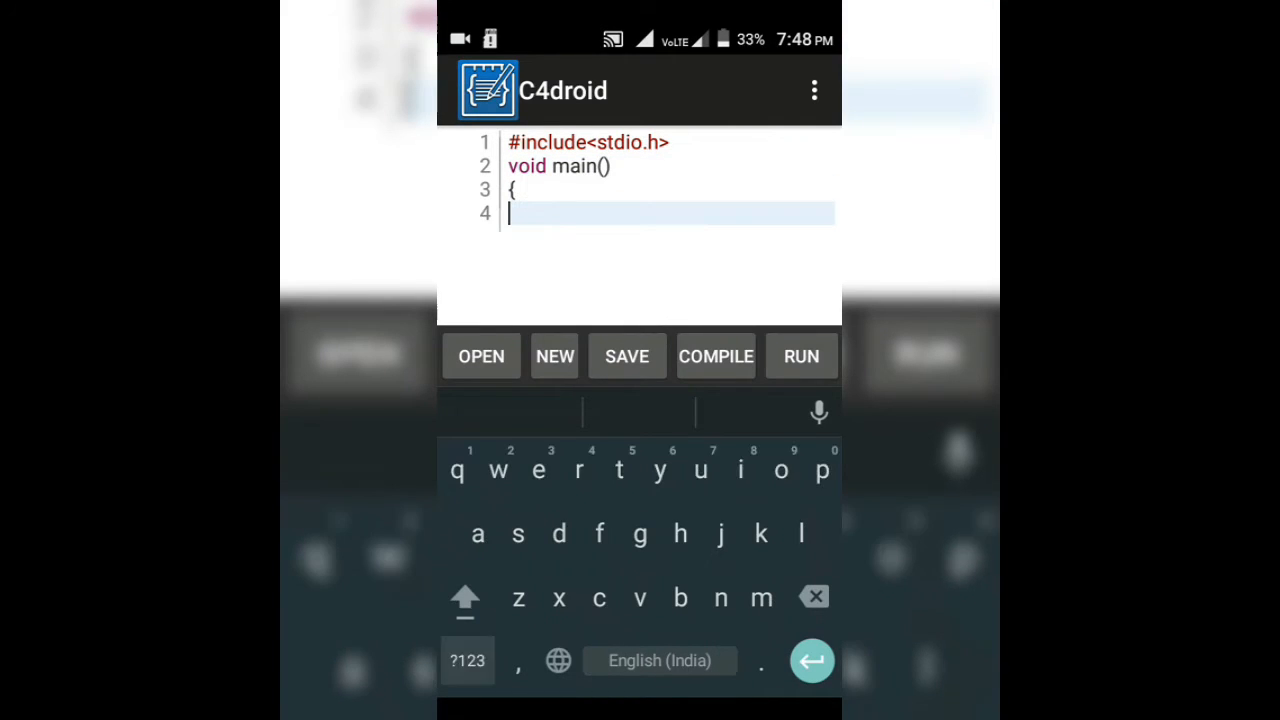
pyautogui.write('prinr')
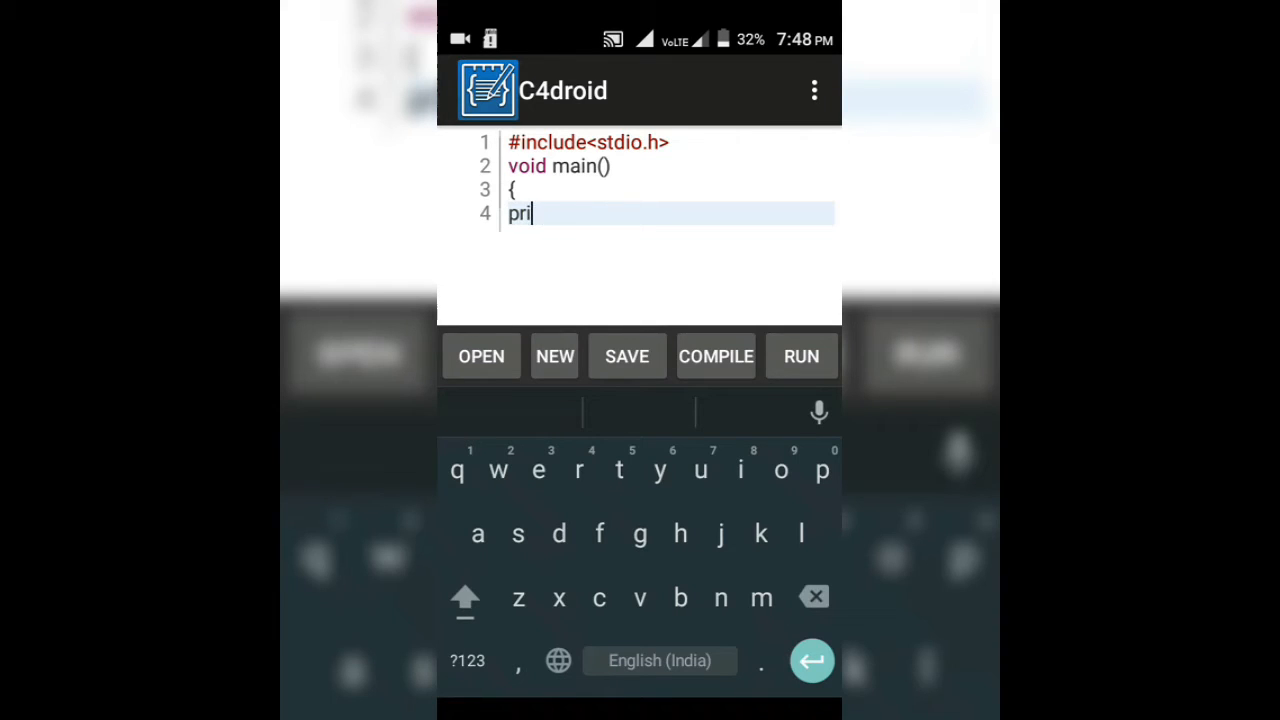
pyautogui.write('ntf')
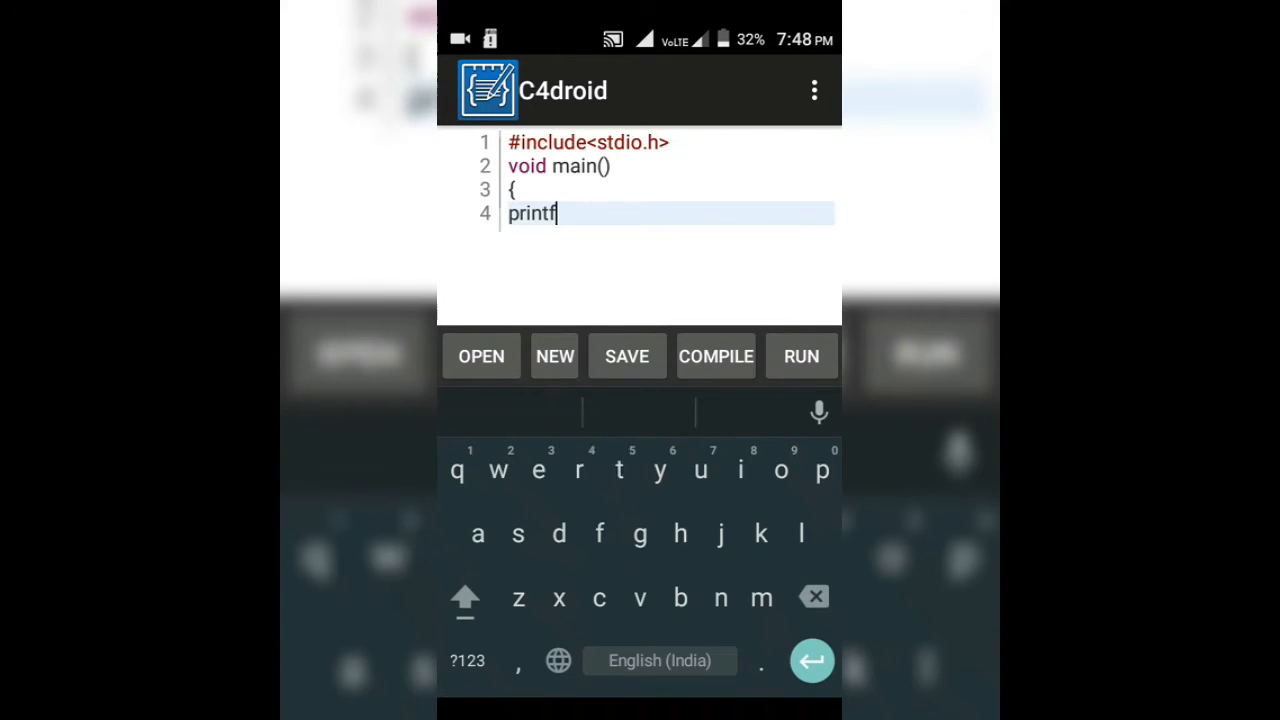
pyautogui.write('("')
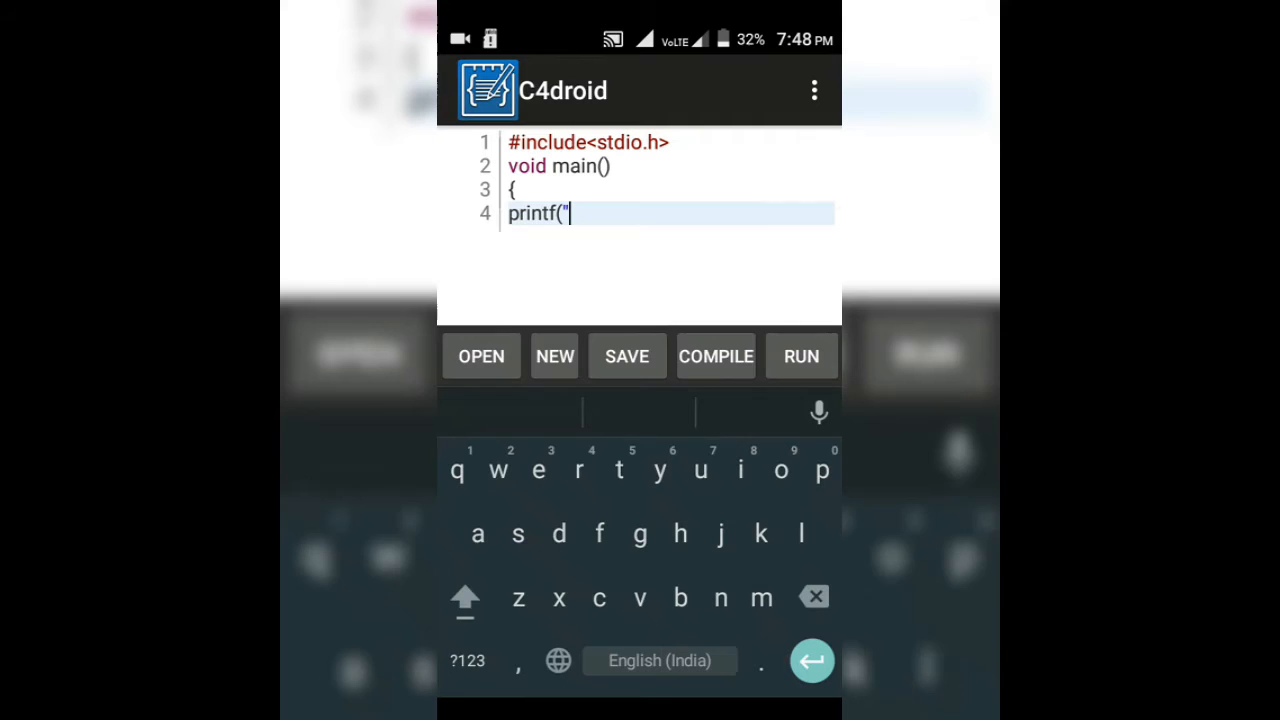
pyautogui.write('hello, programmers");')
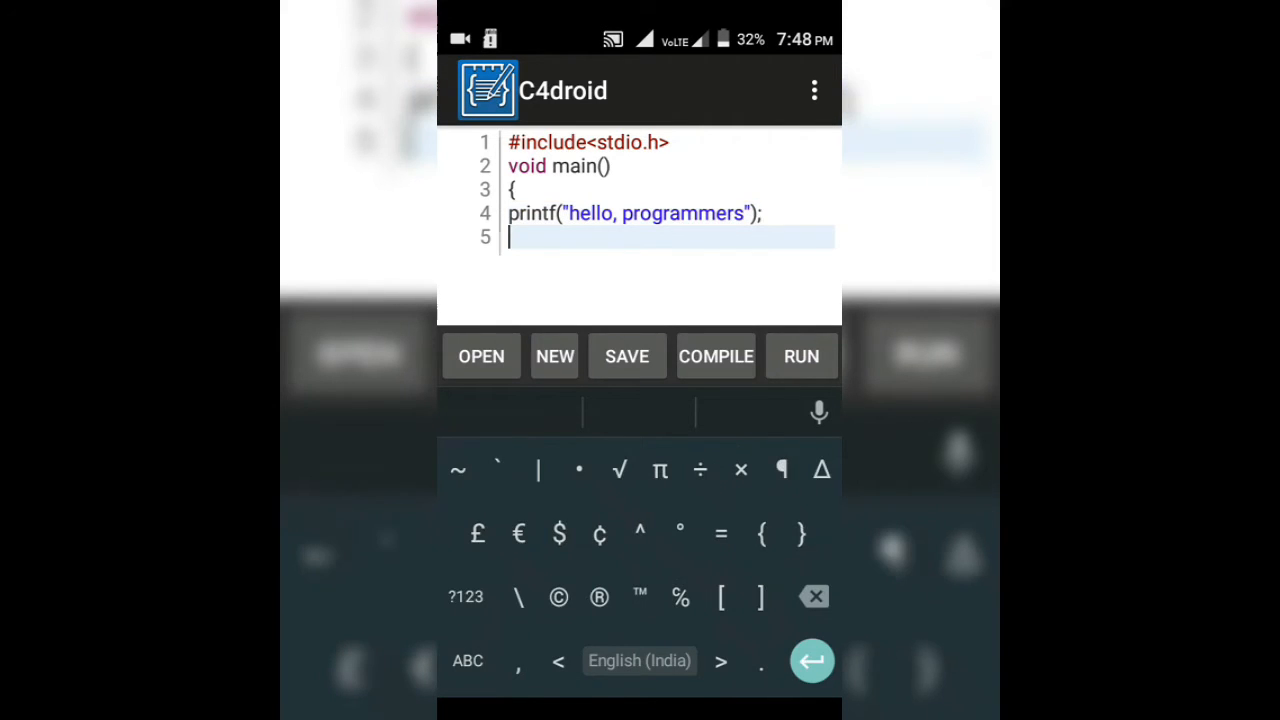
pyautogui.write('}')
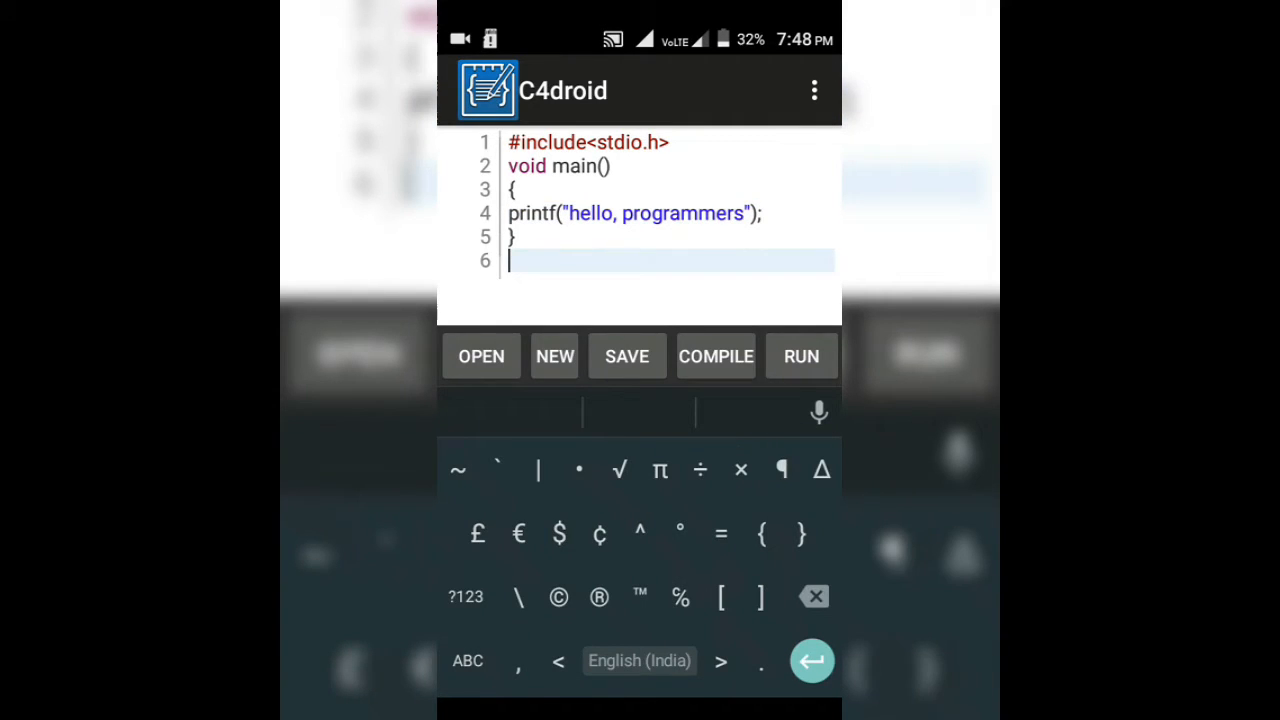
pyautogui.click(628, 356)
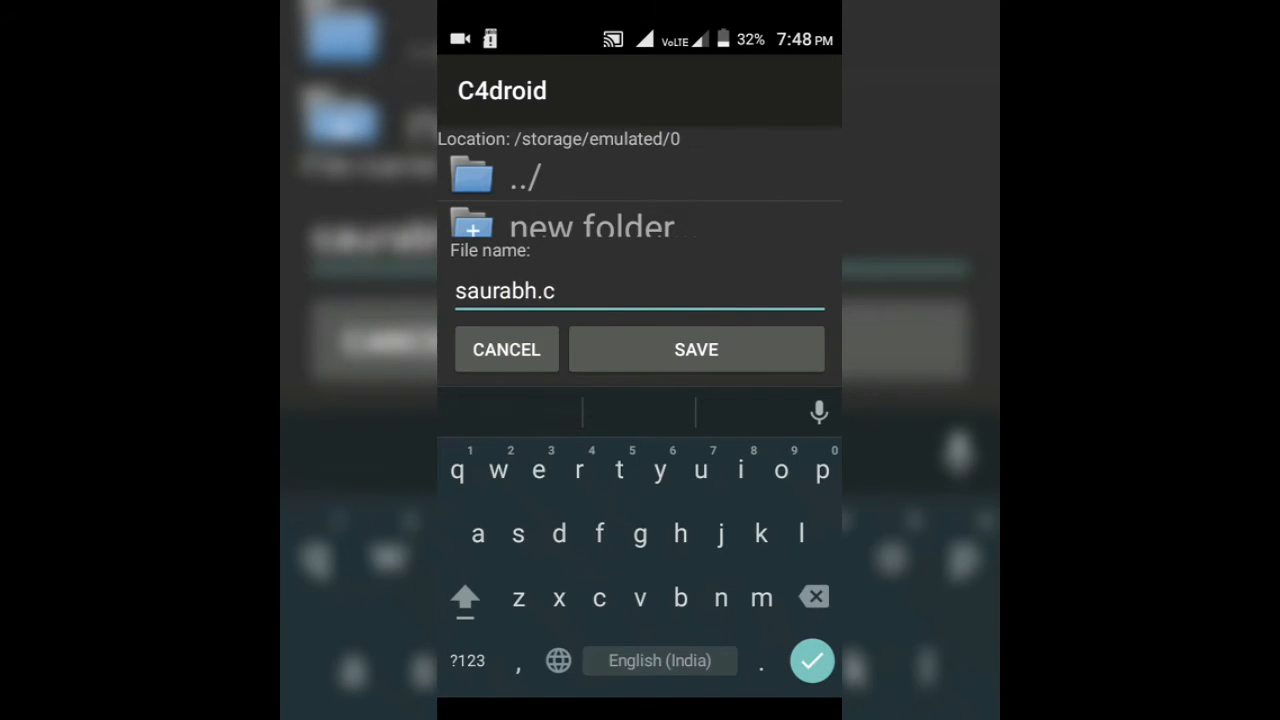
# Confirm saving the program as a .c file and run it.
pyautogui.click(696, 348)
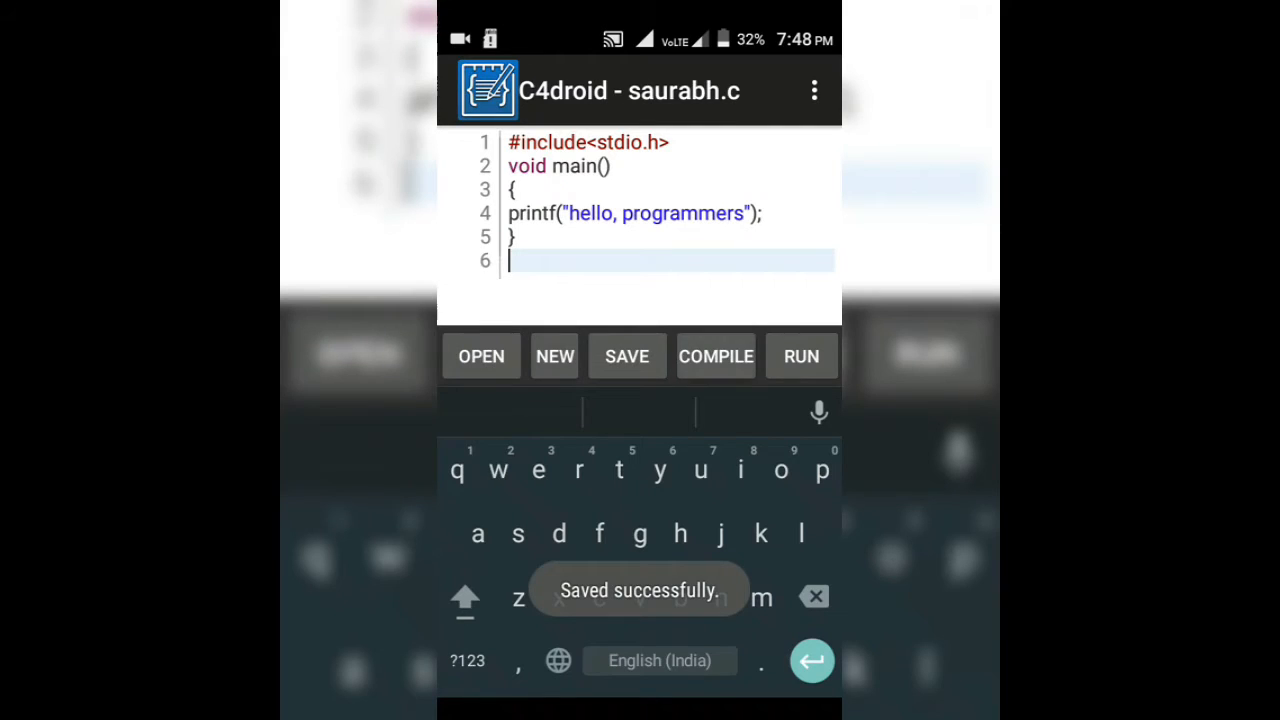
pyautogui.click(716, 356)
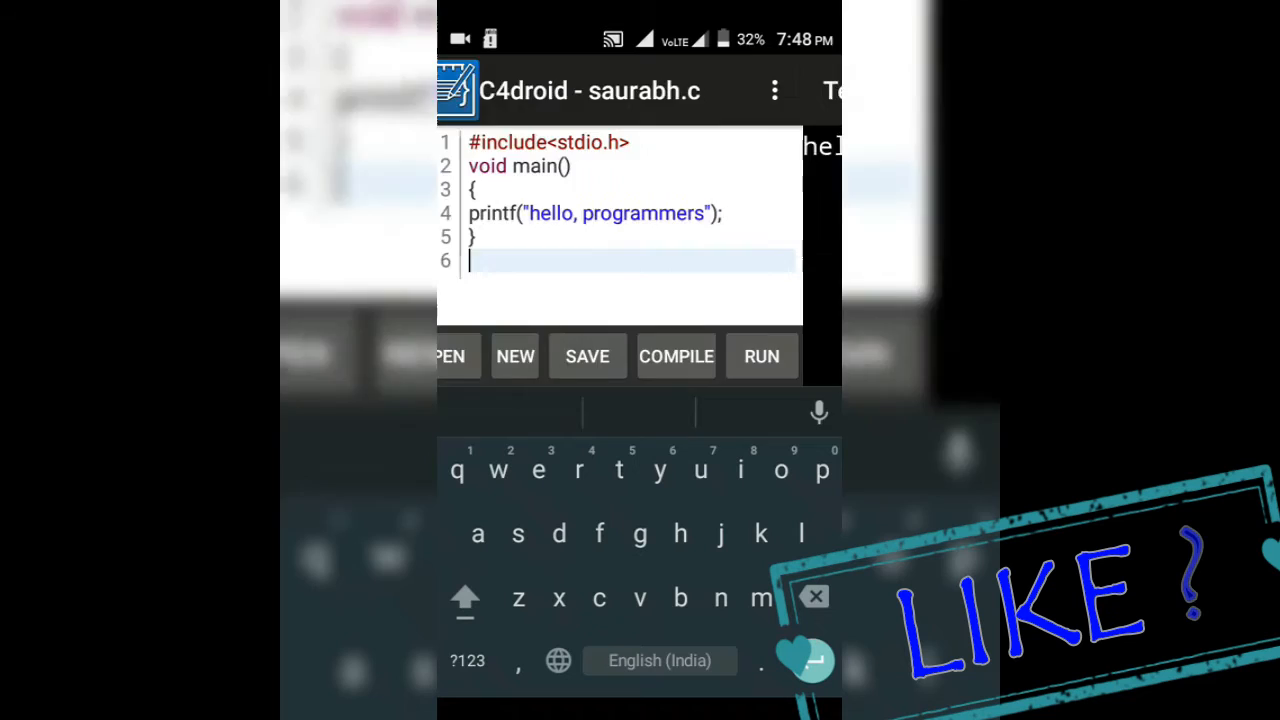
# Run the program in Terminal Emulator, printing "hello, programmers".
pyautogui.click(762, 356)
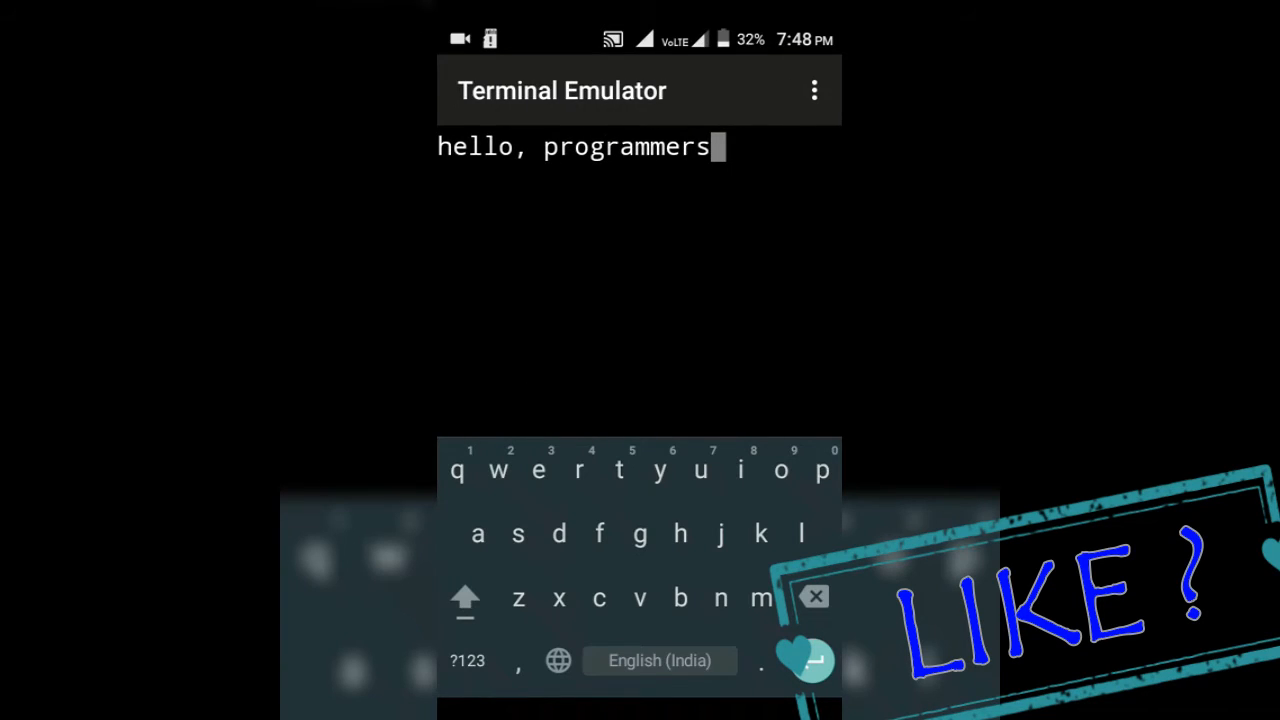
pyautogui.click(814, 90)
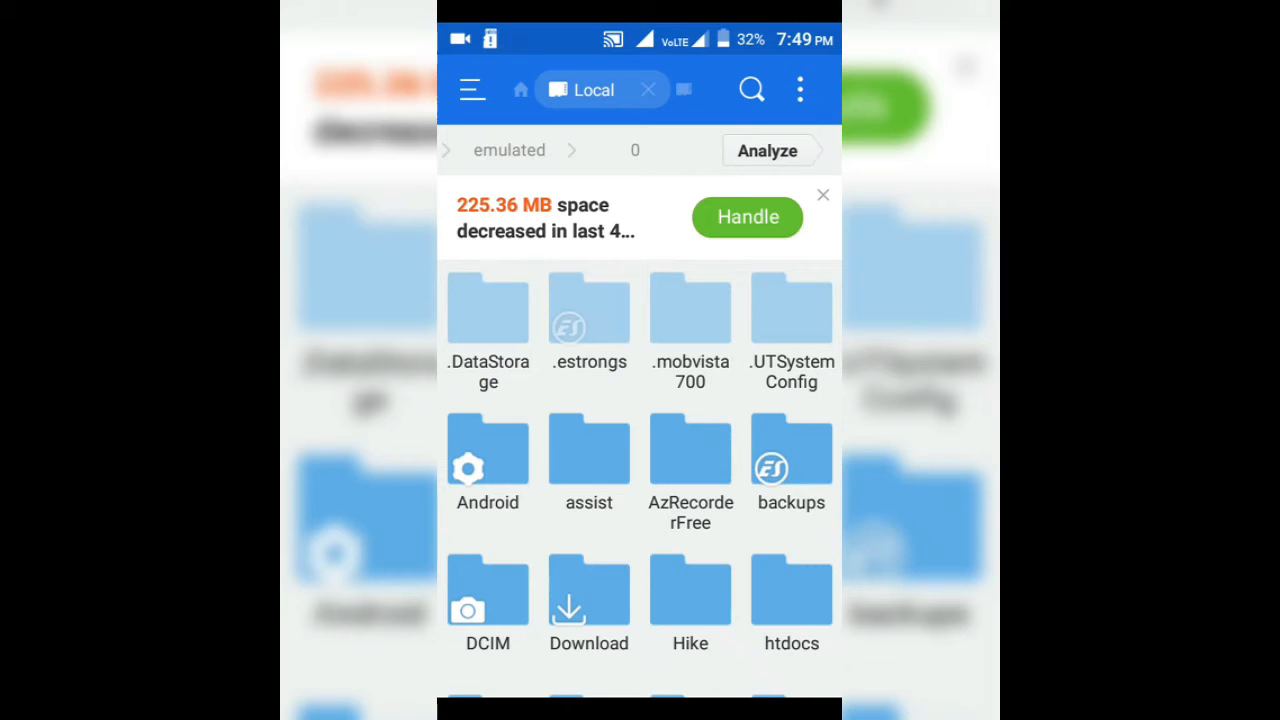
# Locate the turbo_c_for_android zip in storage and choose to extract it.
pyautogui.scroll(-3)
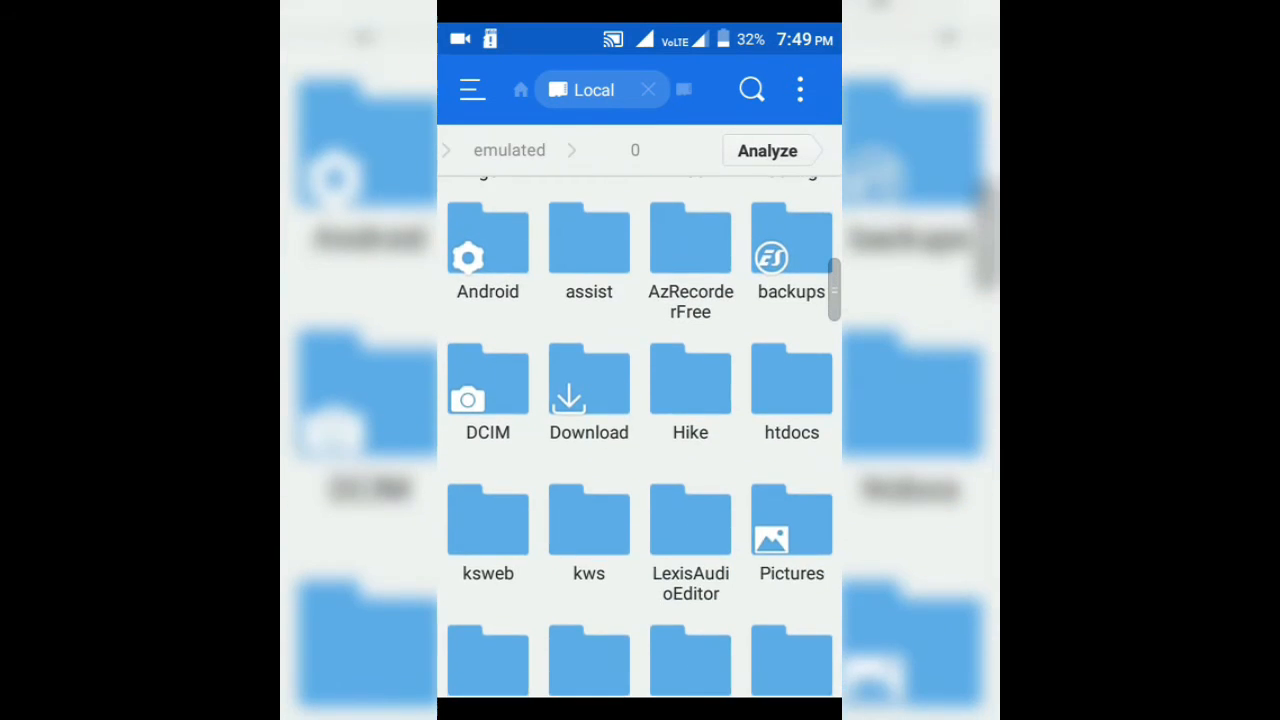
pyautogui.scroll(-3)
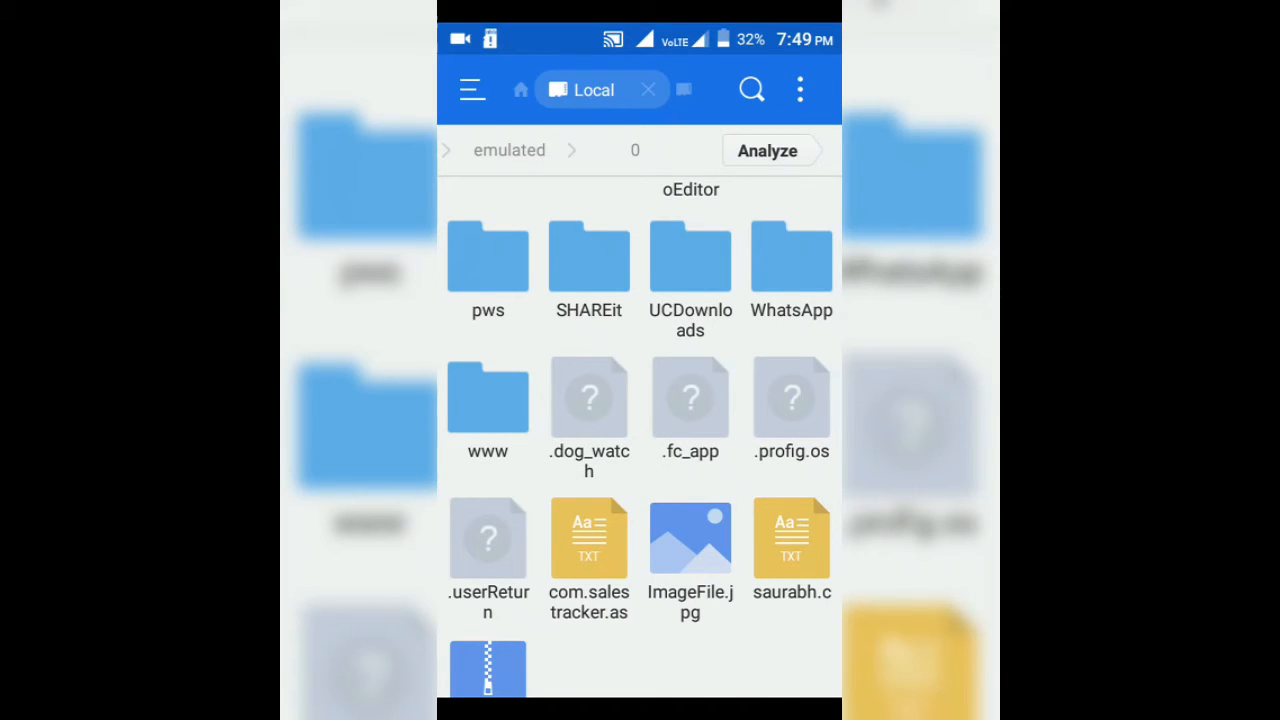
pyautogui.scroll(-3)
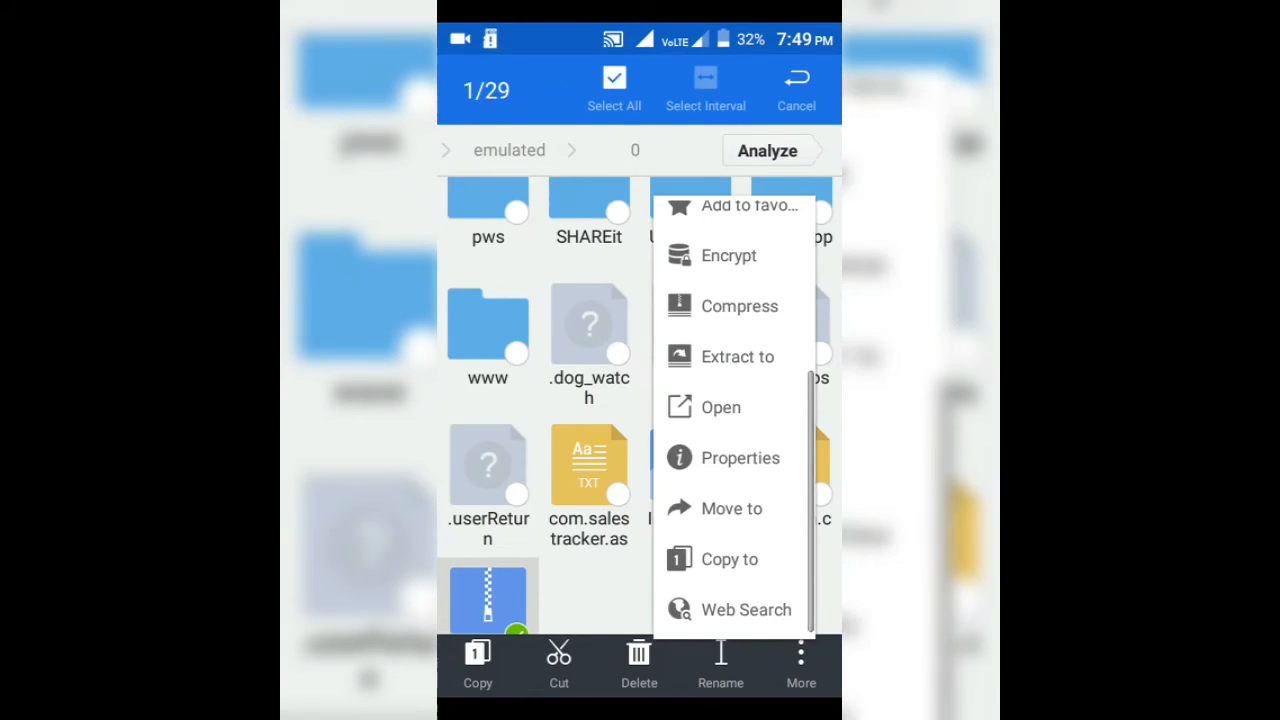
pyautogui.click(736, 356)
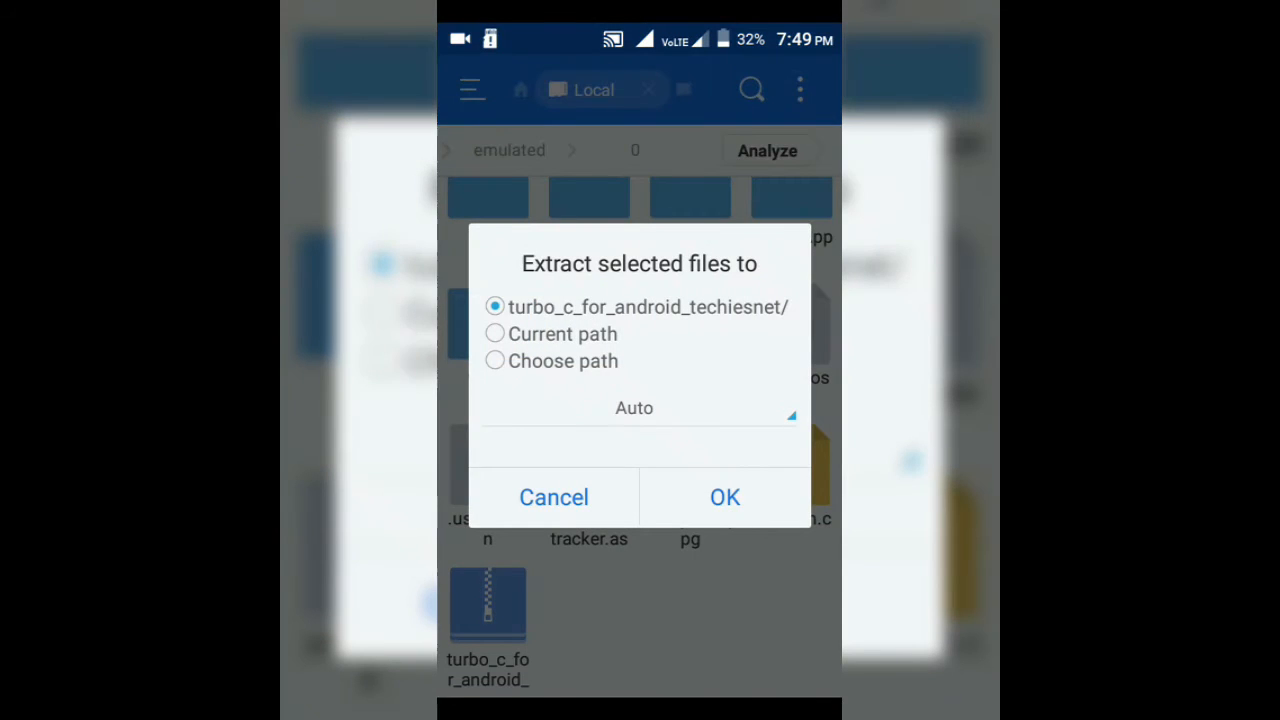
# Extract the Turbo C zip to the custom path /sdcard/ so the TC folder and AnDOSBox APK appear.
pyautogui.click(496, 360)
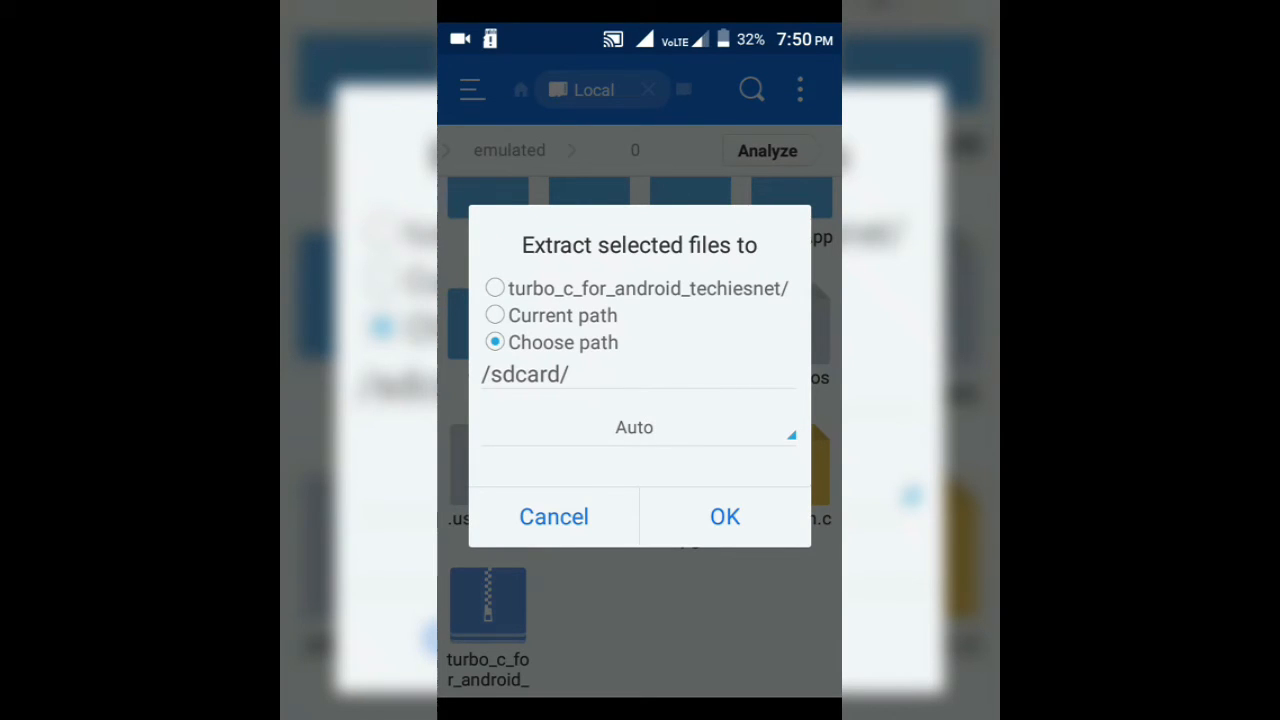
pyautogui.click(724, 516)
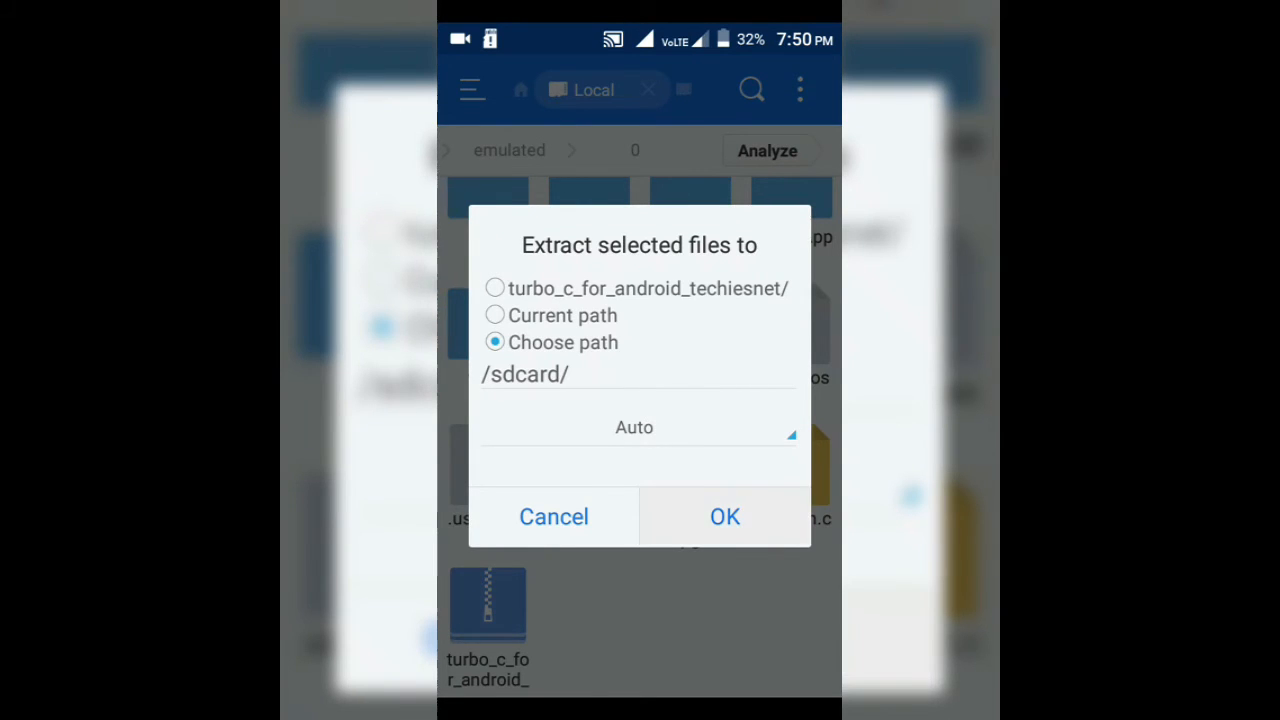
pyautogui.click(724, 516)
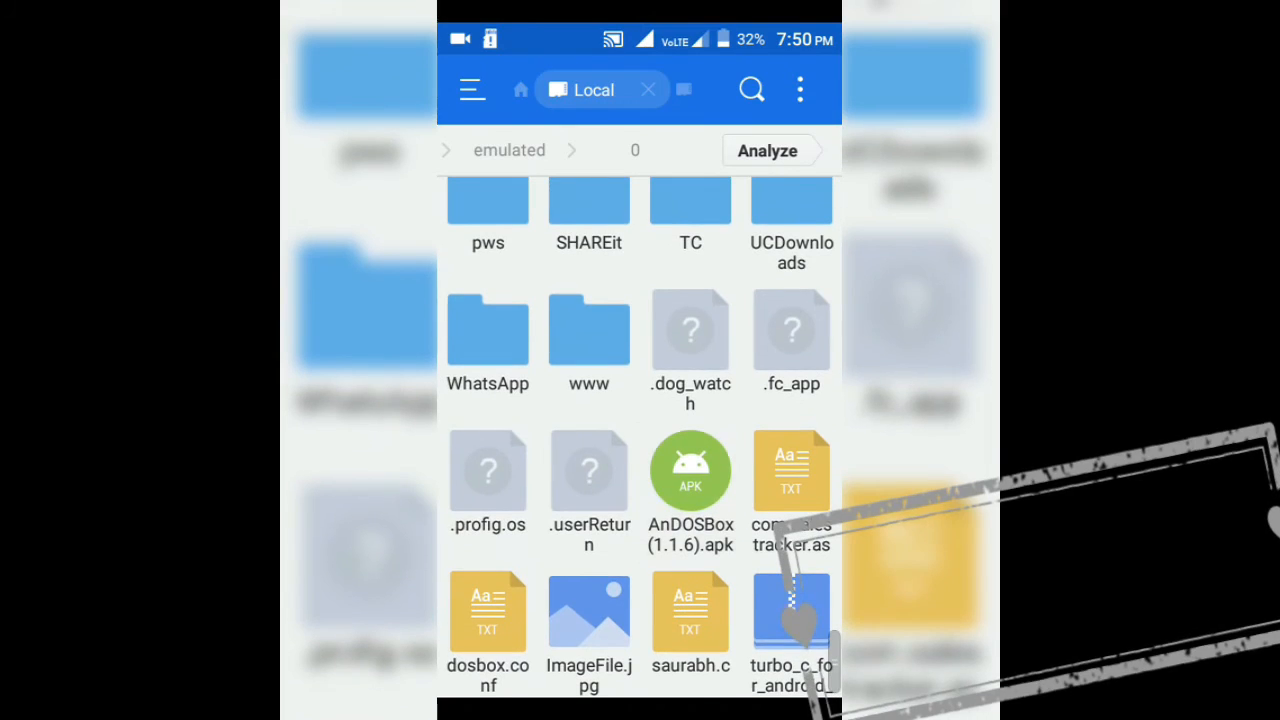
# Install AnDOSBox from the AnDOSBox(1.1.6).apk file.
pyautogui.click(690, 470)
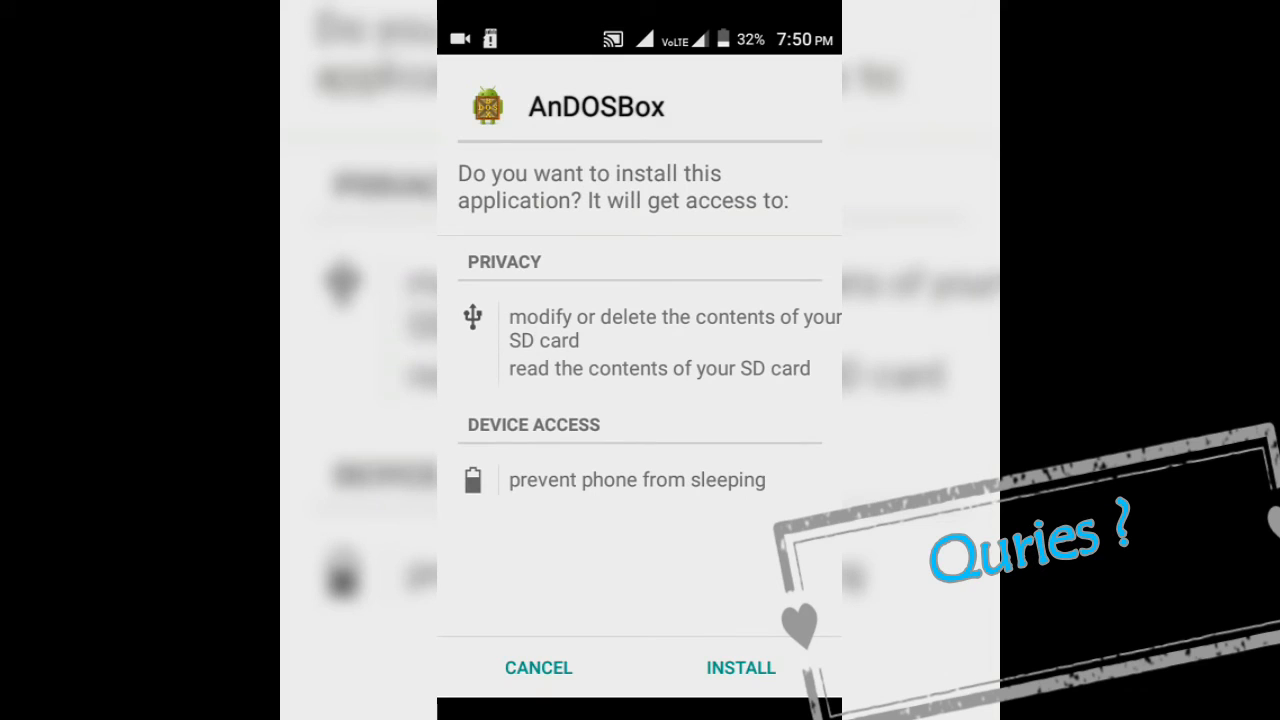
pyautogui.click(740, 668)
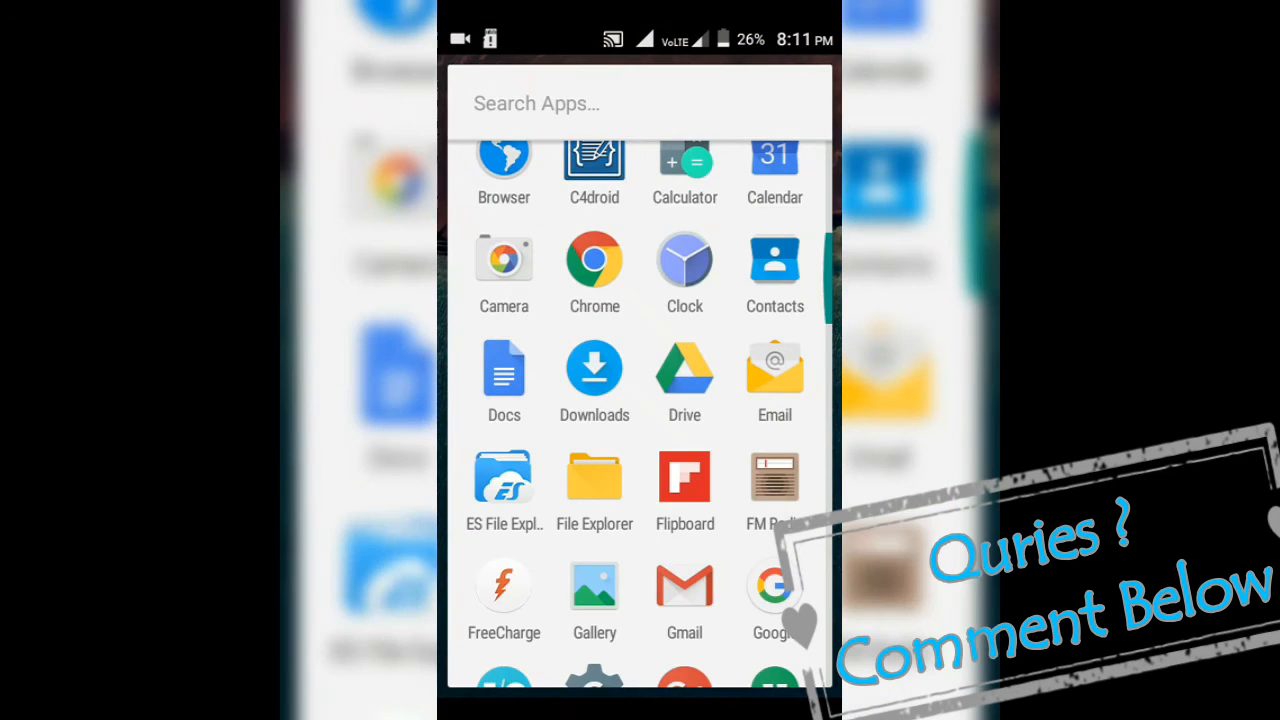
# Launch AnDOSBox from the app drawer.
pyautogui.scroll(-3)
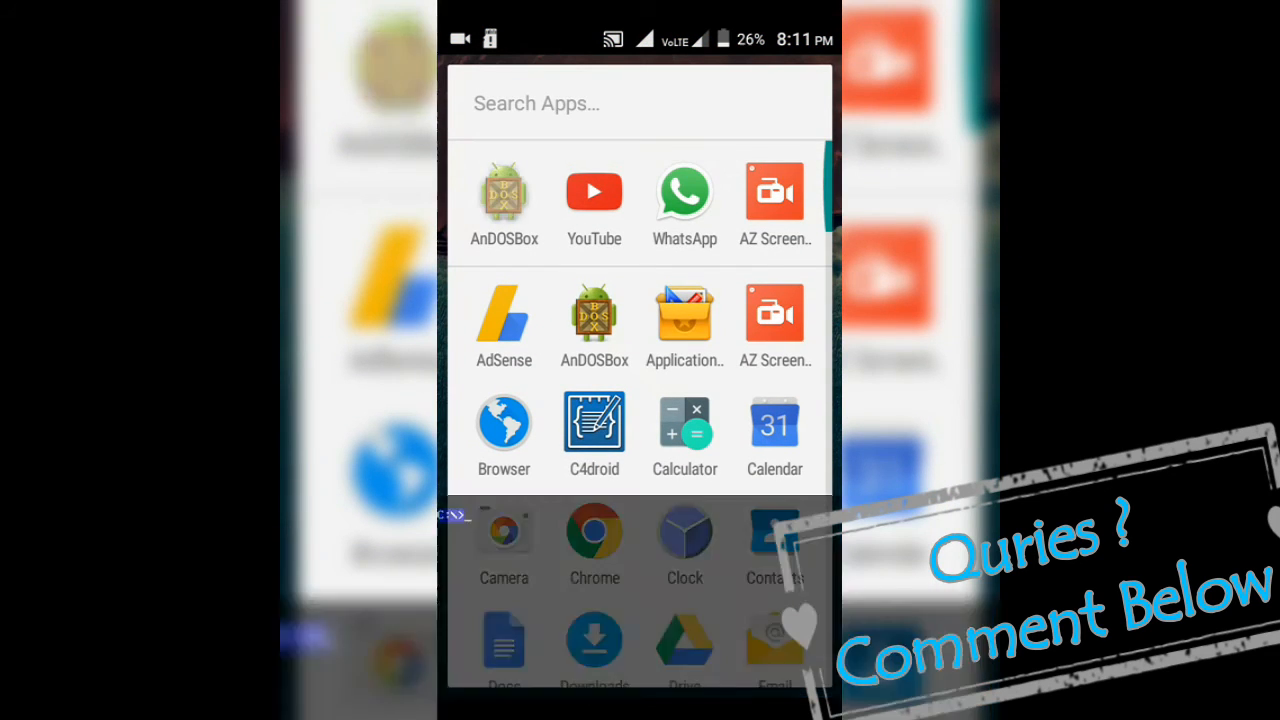
pyautogui.click(594, 316)
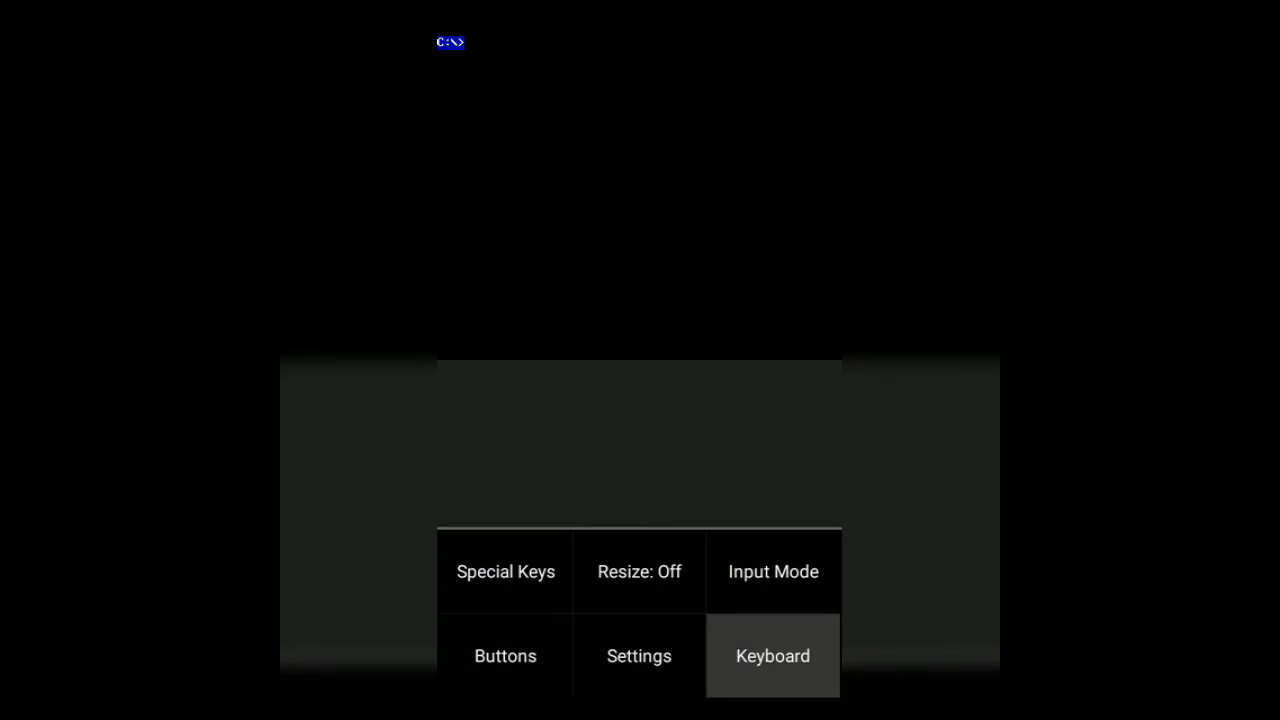
# Show the on-screen keyboard and enter cd tc at the C:\> prompt.
pyautogui.click(772, 656)
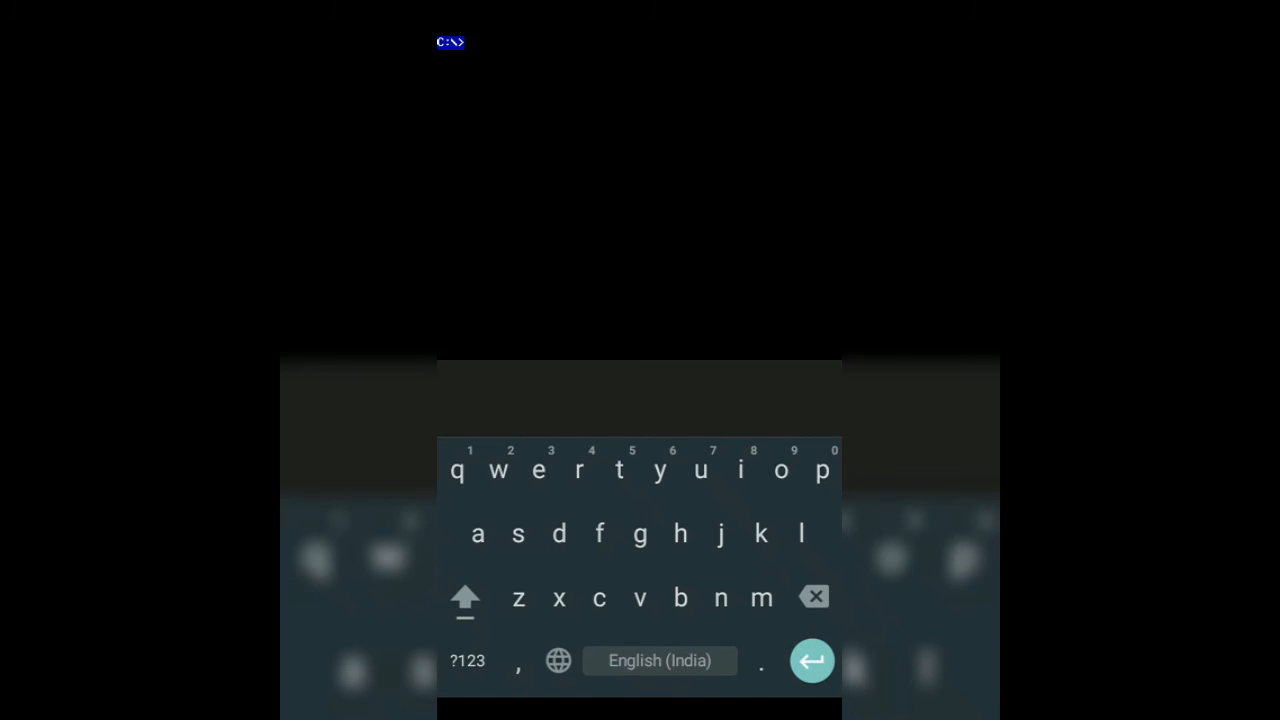
pyautogui.write('cd')
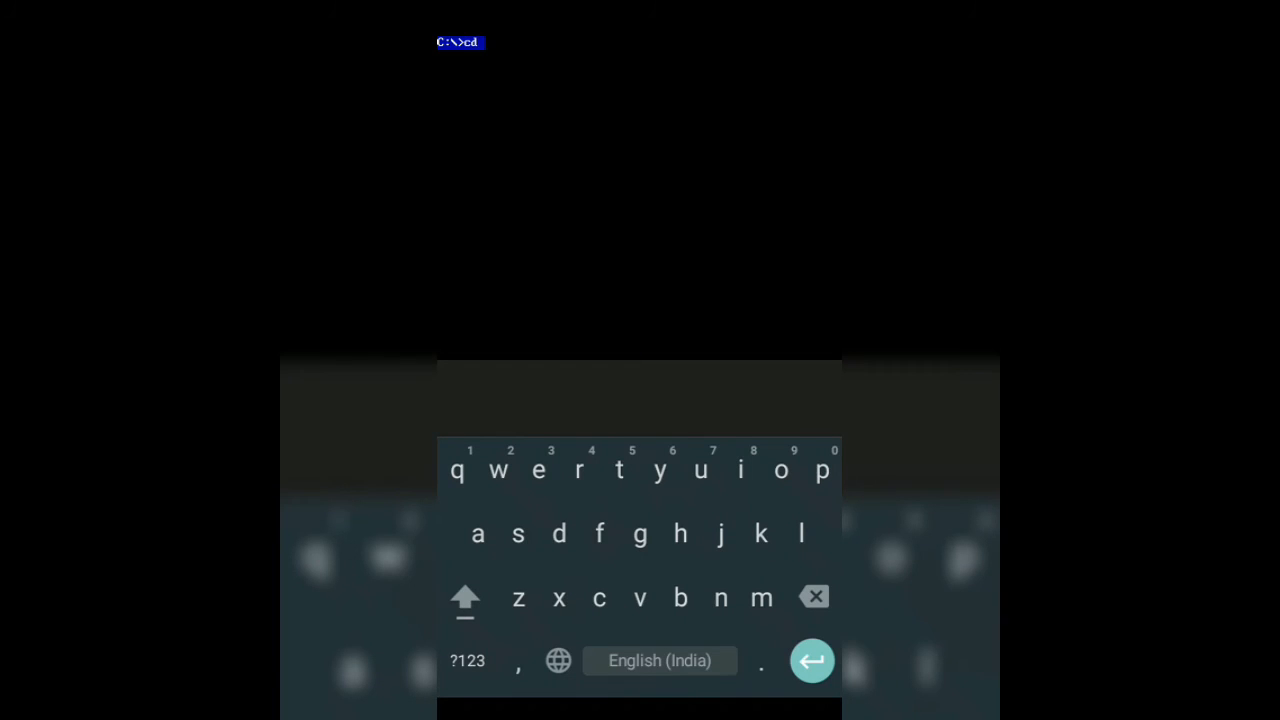
pyautogui.write('tc')
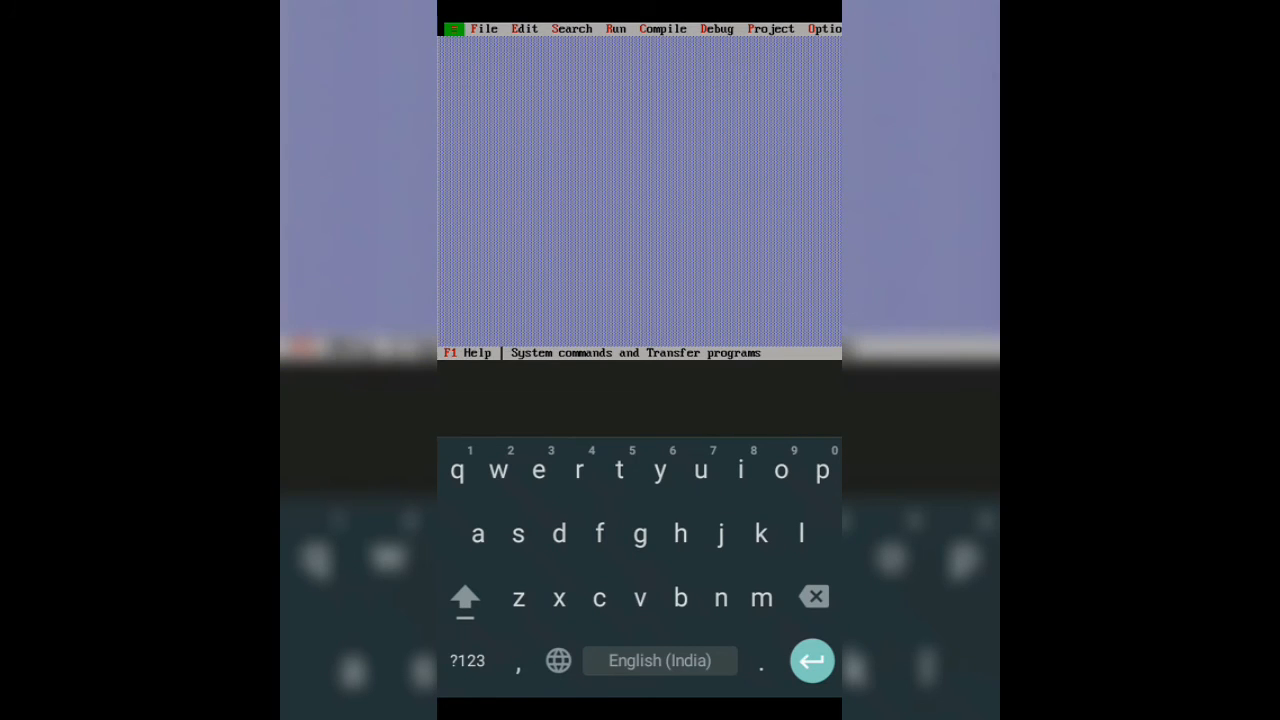
# Load the hello-programmers source file into the Turbo C editor via the File menu.
pyautogui.click(484, 28)
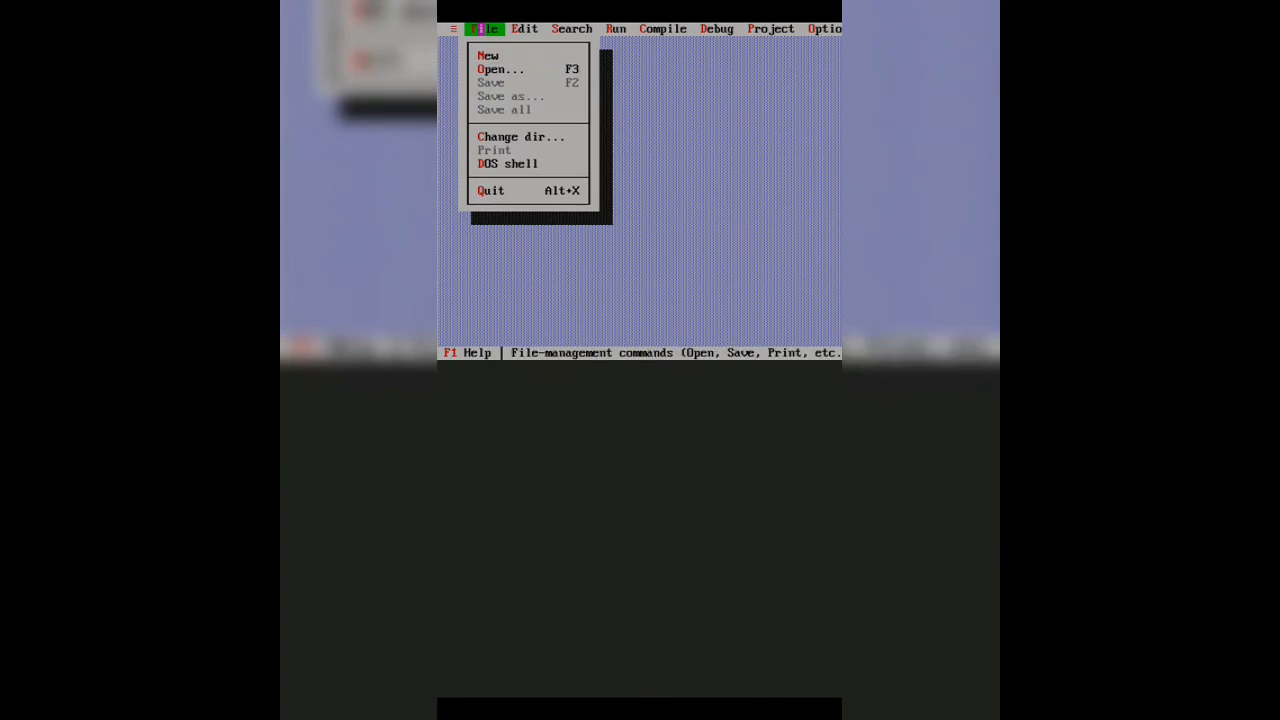
pyautogui.click(662, 28)
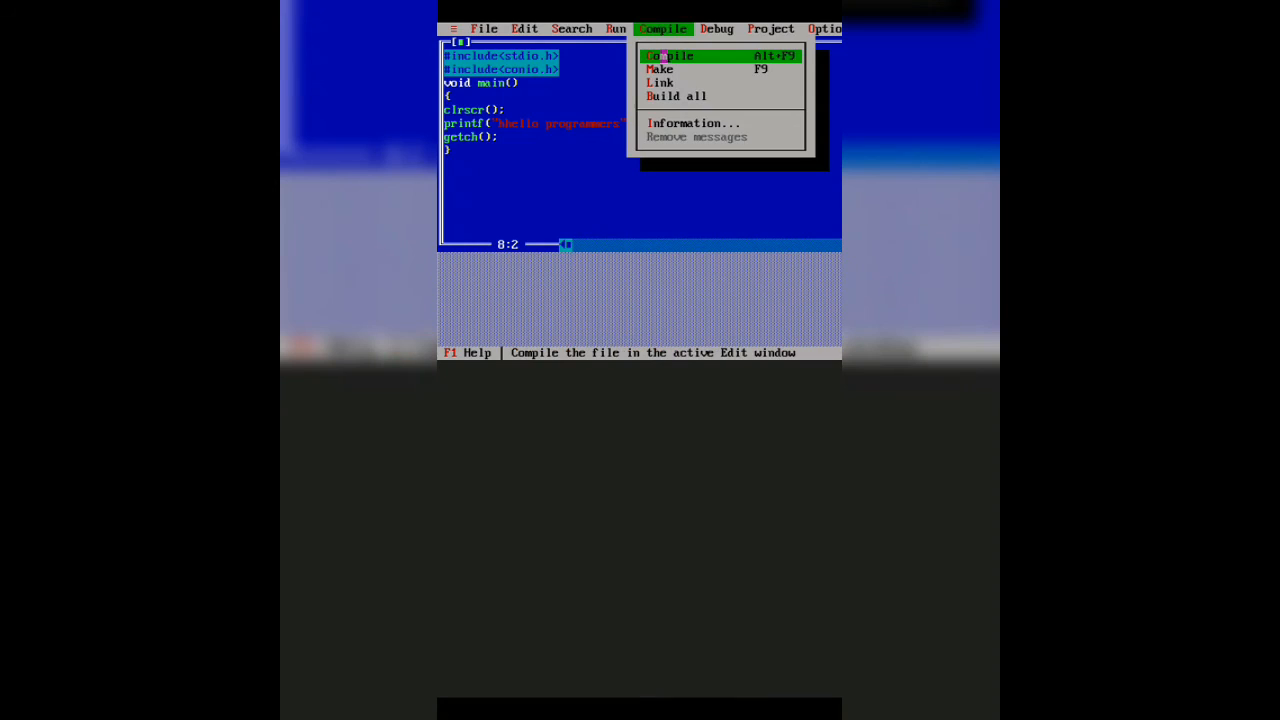
# Compile the hello-programmers C++ program, reaching zero warnings and zero errors.
pyautogui.click(670, 56)
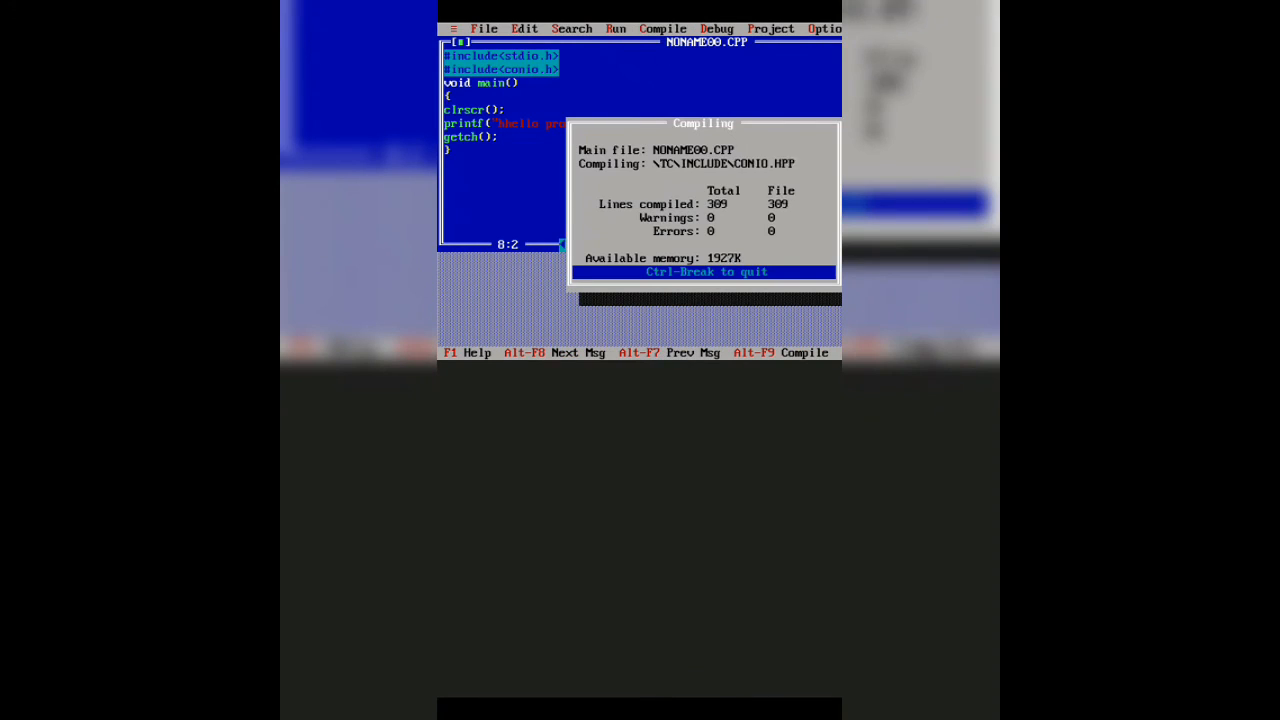